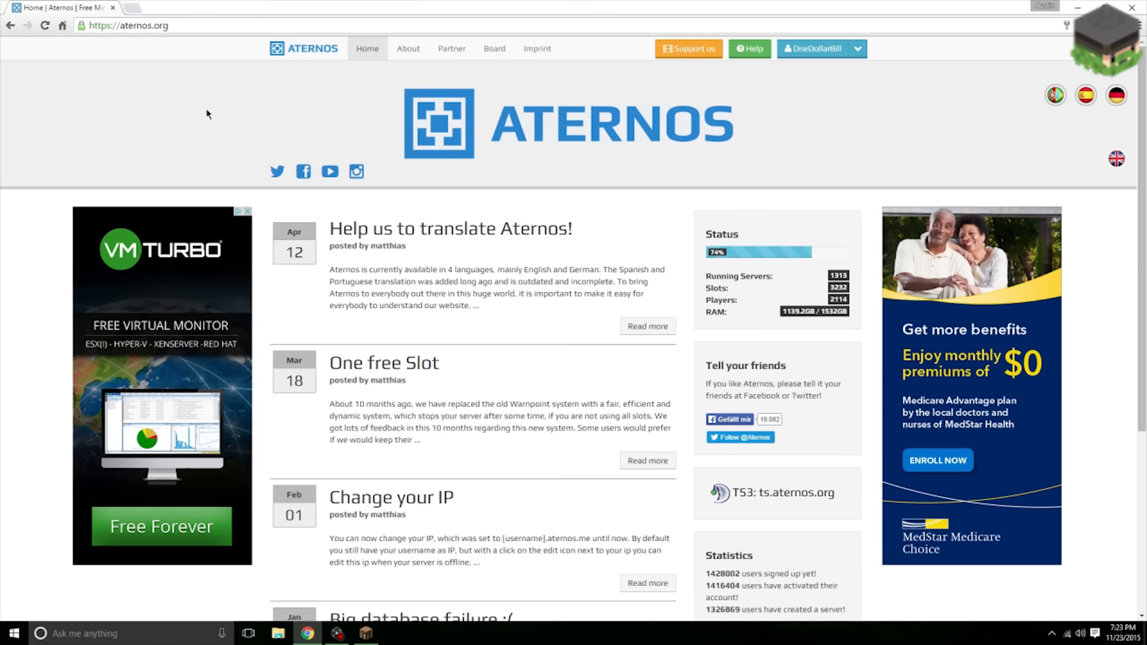
mouse_move(740, 90)
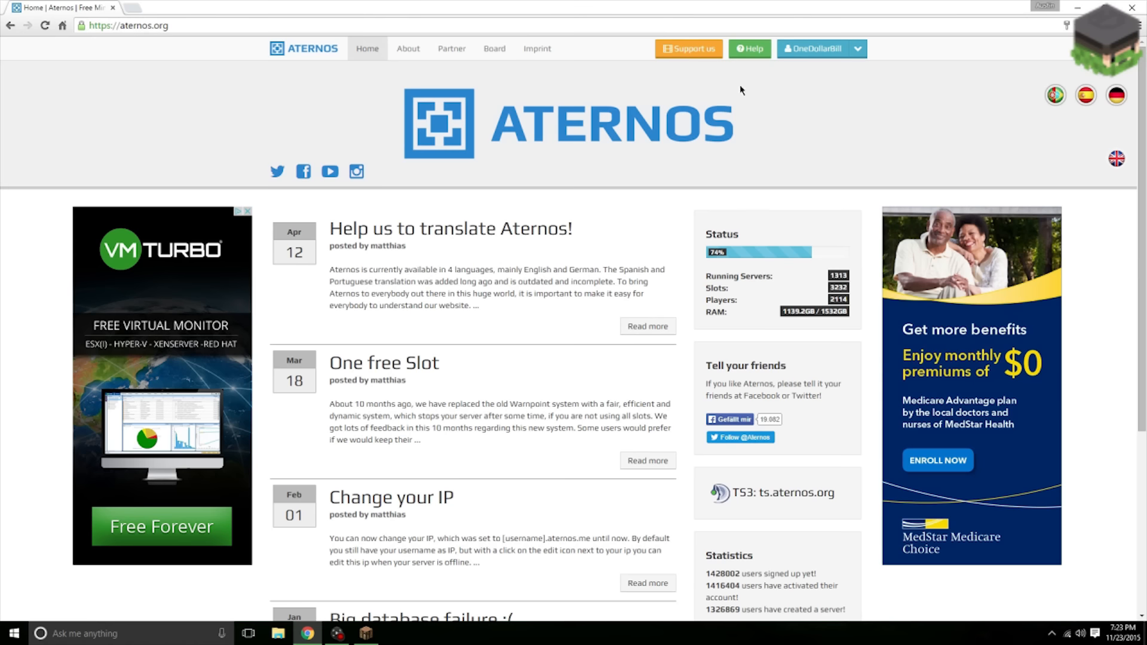
Expand the account menu next to the username to reveal the server pages
left_click(858, 48)
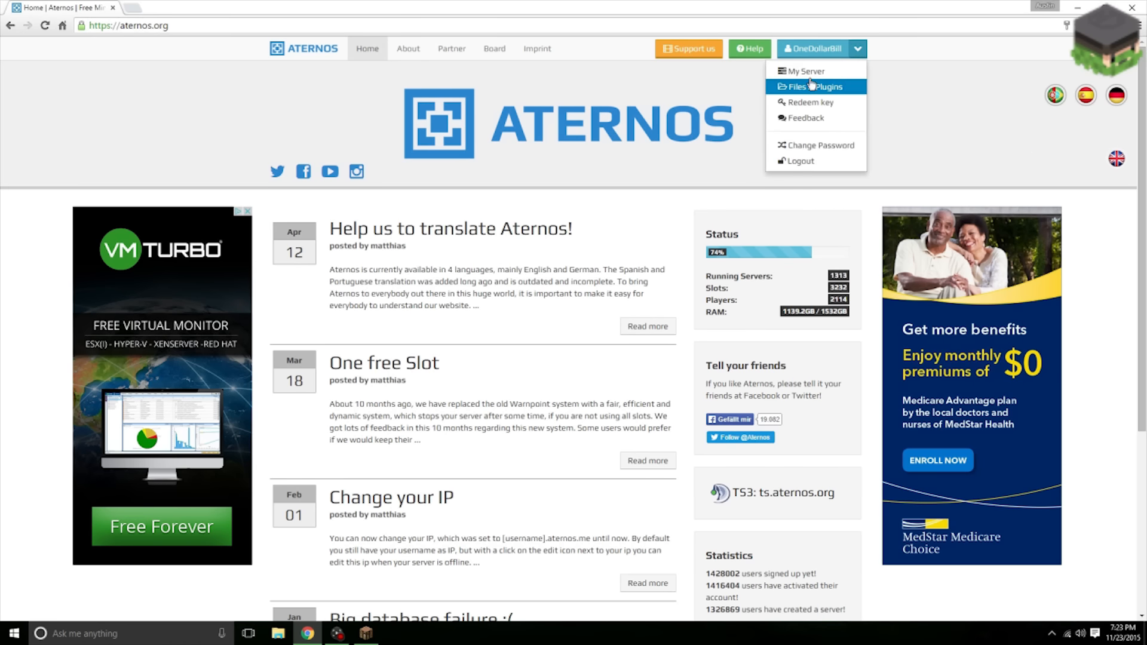
Go to My Server and review its Information, Options and Software (Vanilla 1.8.8, Offline) sections
left_click(807, 71)
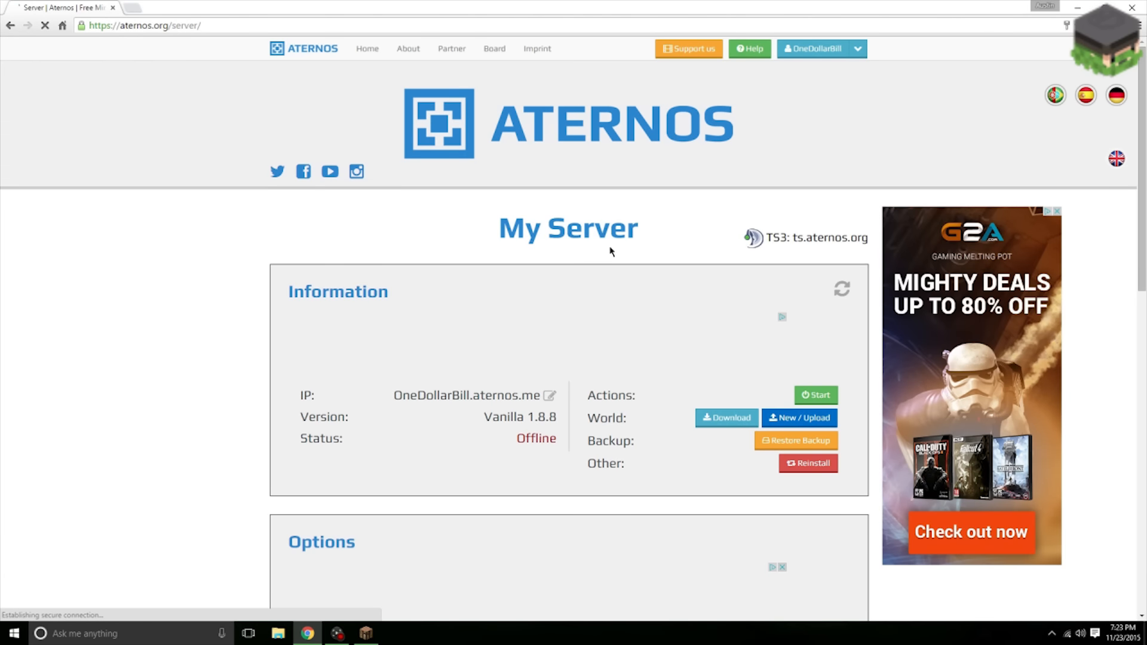
scroll("down", 3)
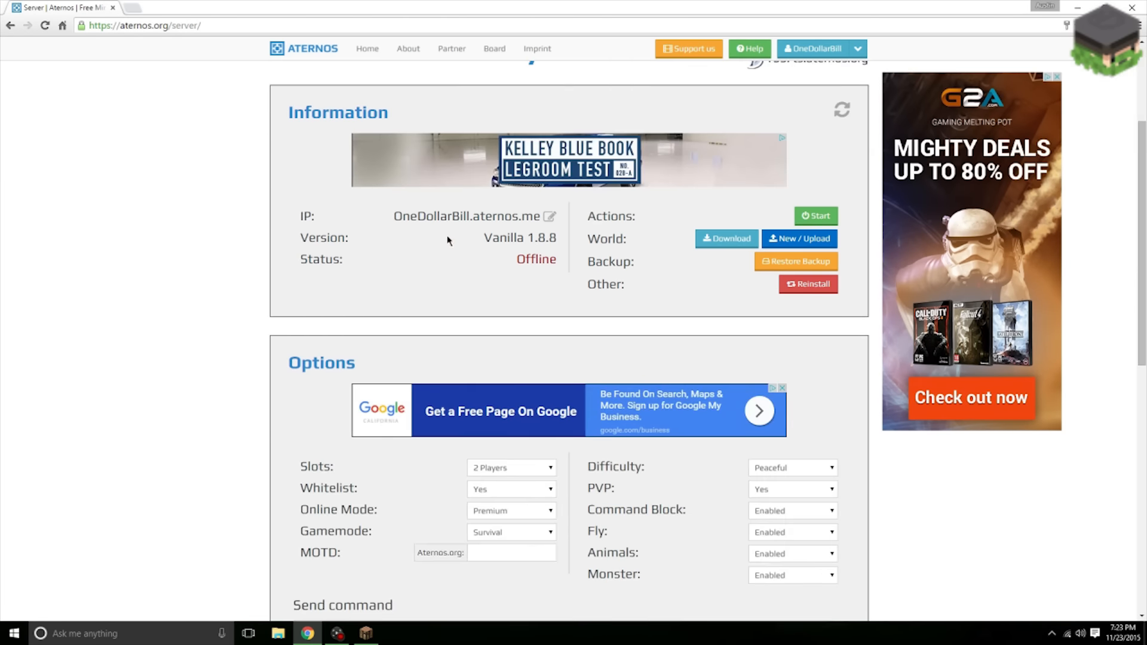
scroll("down", 3)
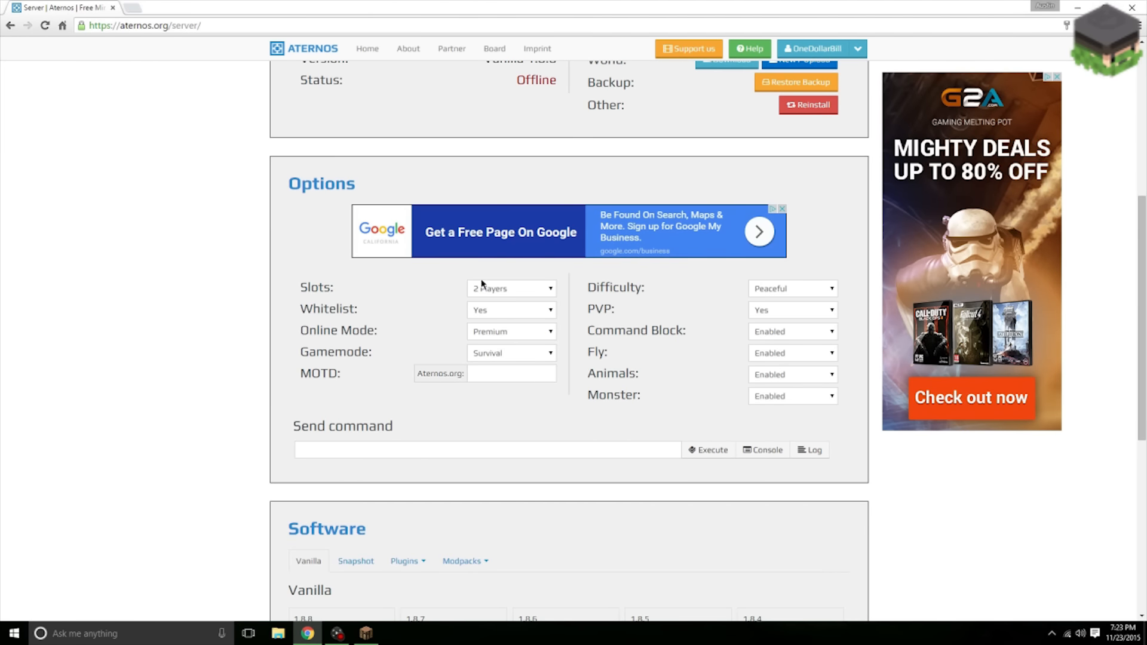
mouse_move(516, 387)
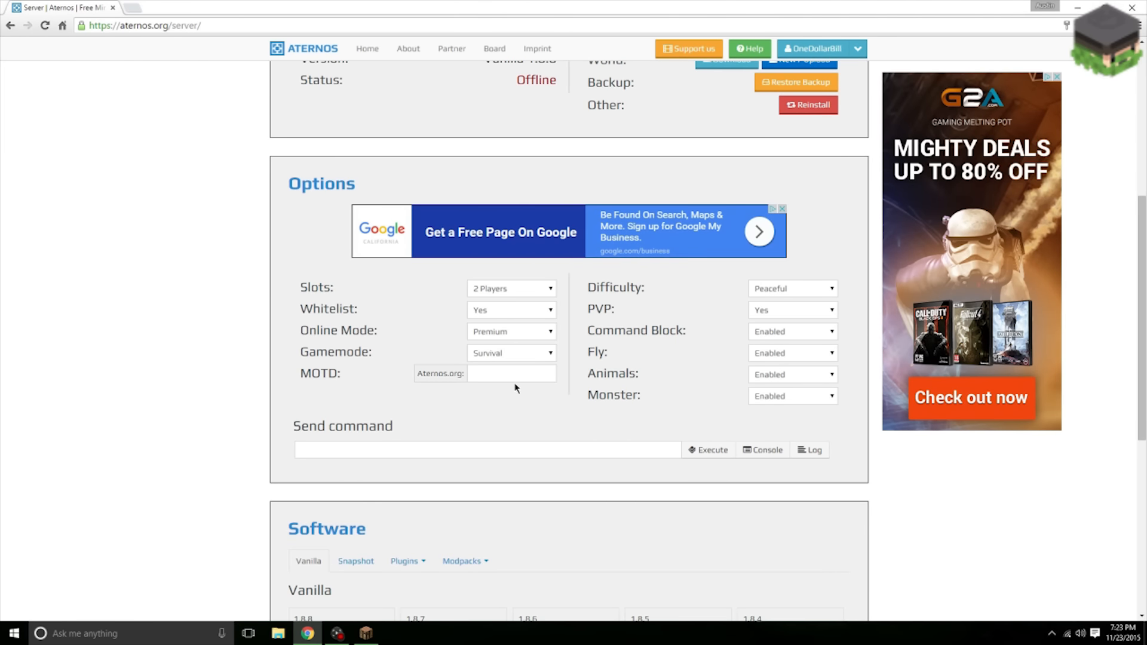
scroll("down", 3)
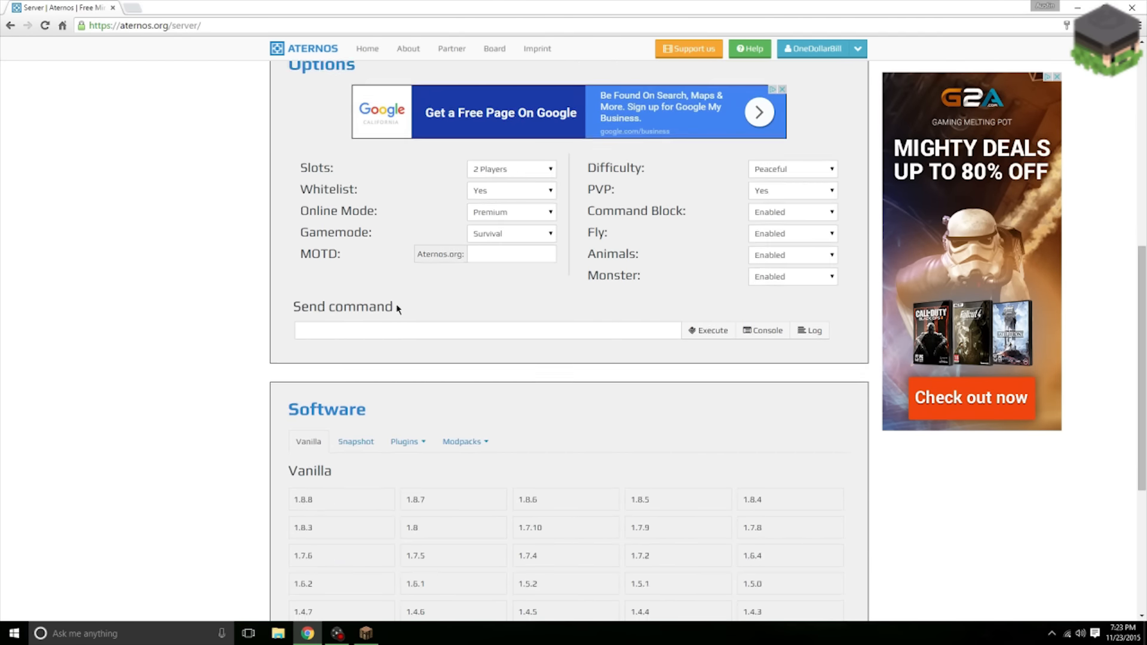
scroll("down", 3)
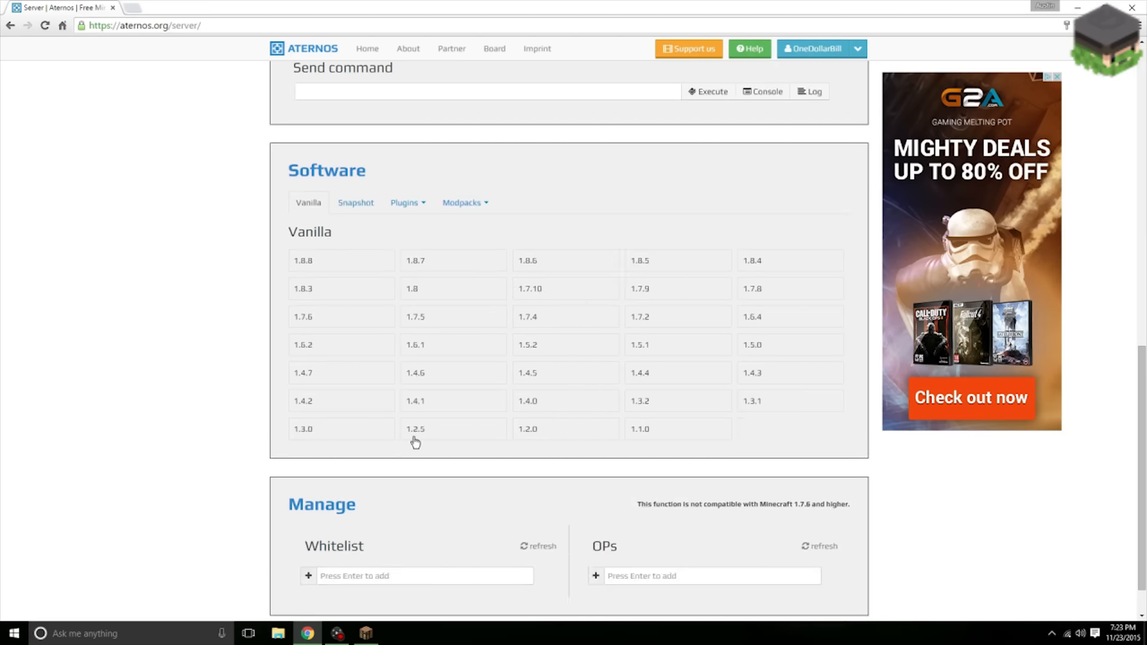
scroll("down", 3)
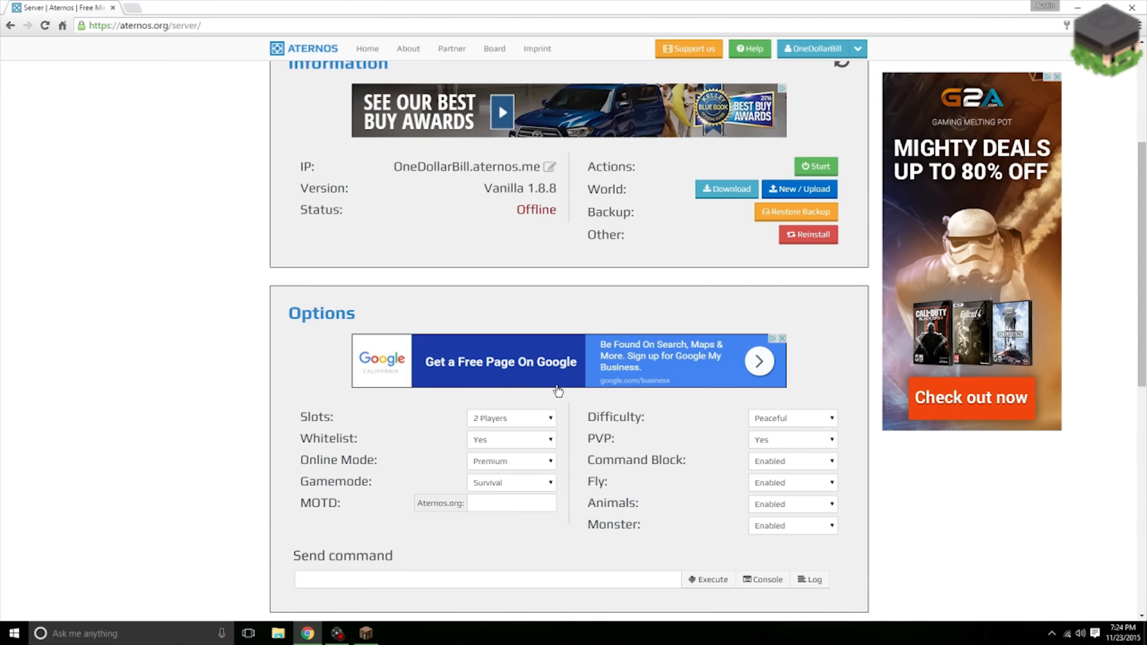
Start the offline server and confirm so it enters the queue to come online
left_click(815, 167)
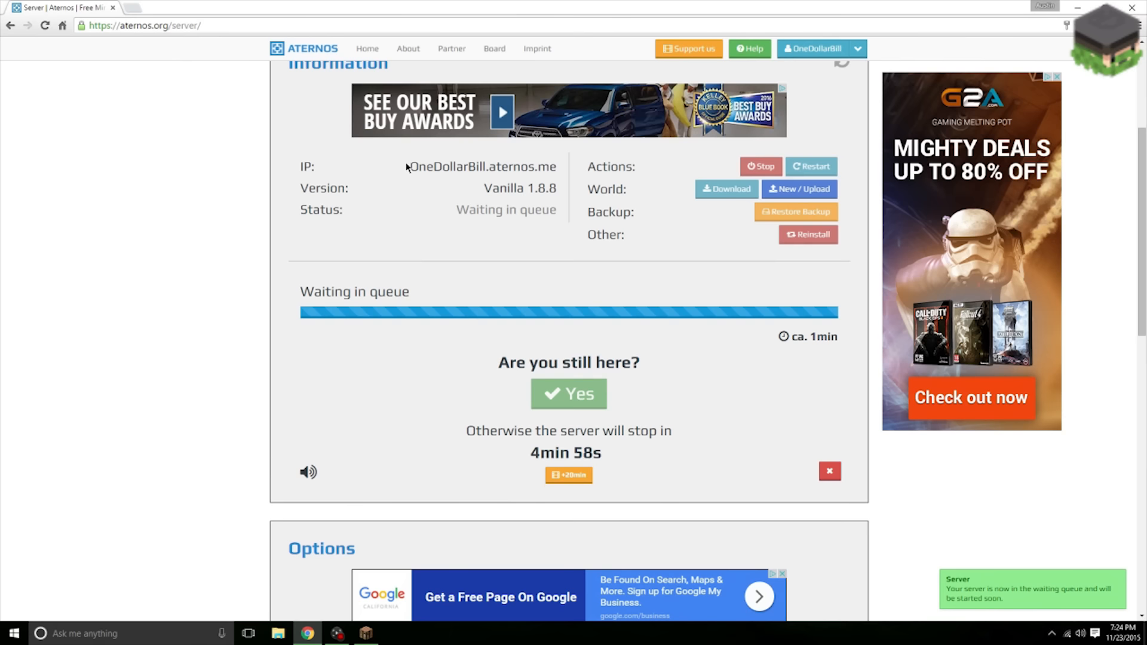
right_click(480, 168)
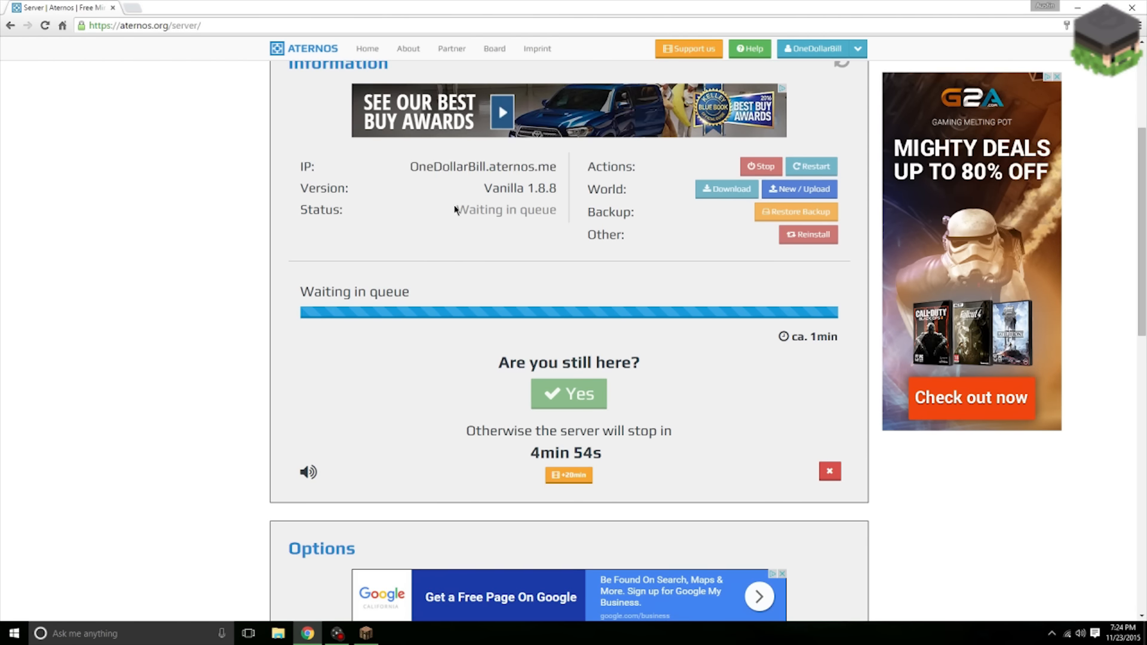
mouse_move(389, 177)
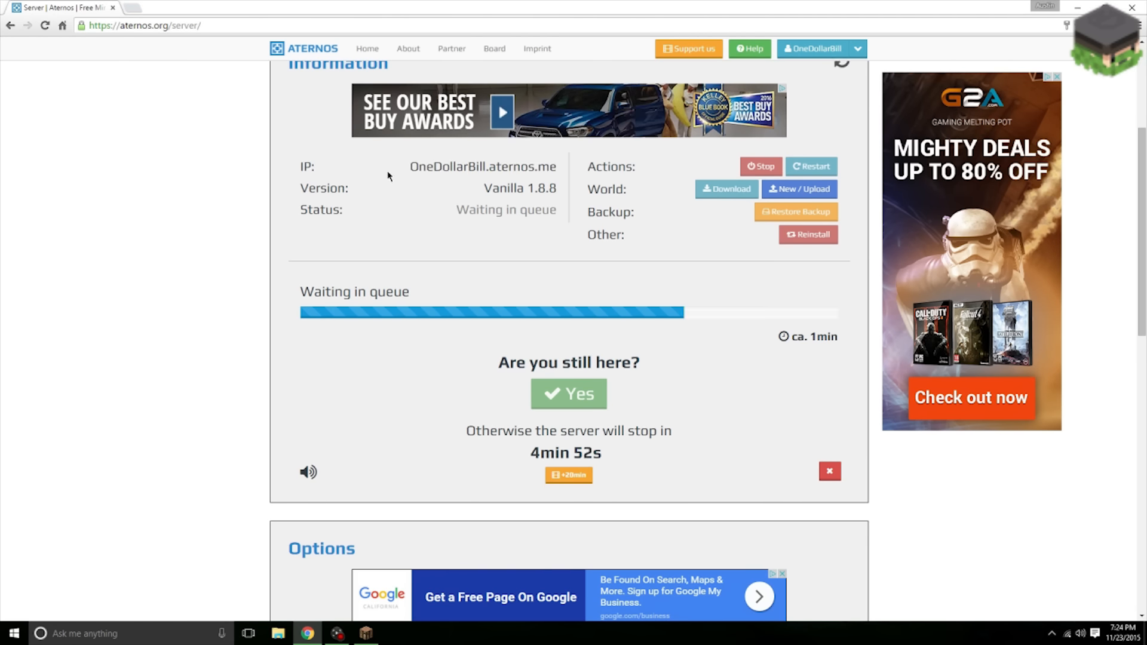
mouse_move(457, 205)
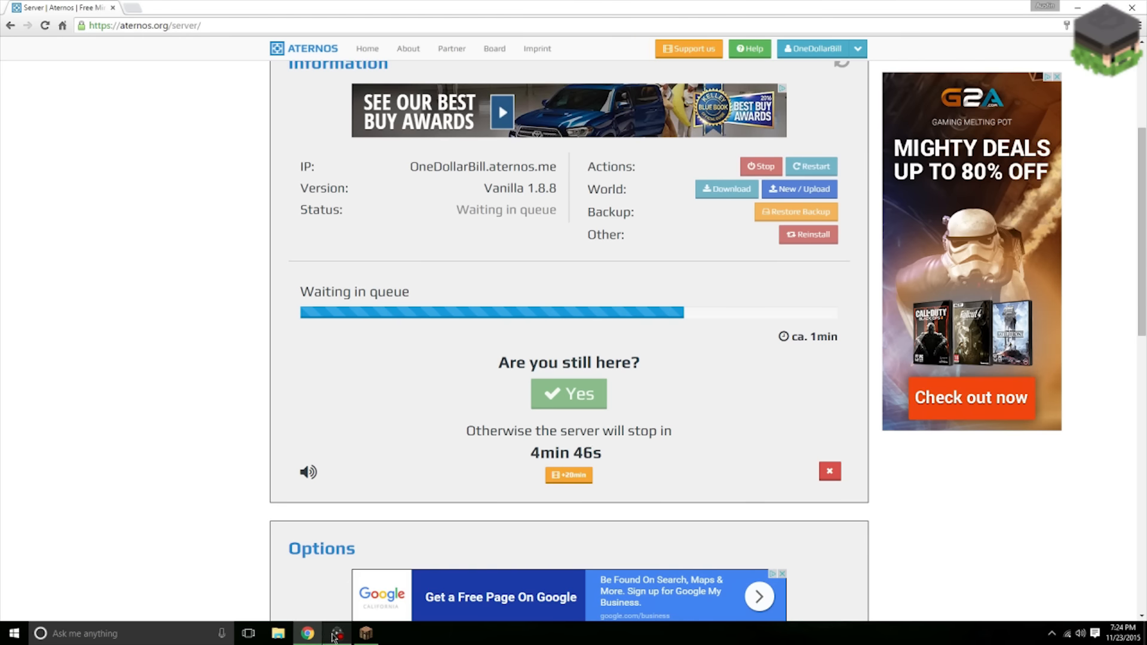
left_click(569, 395)
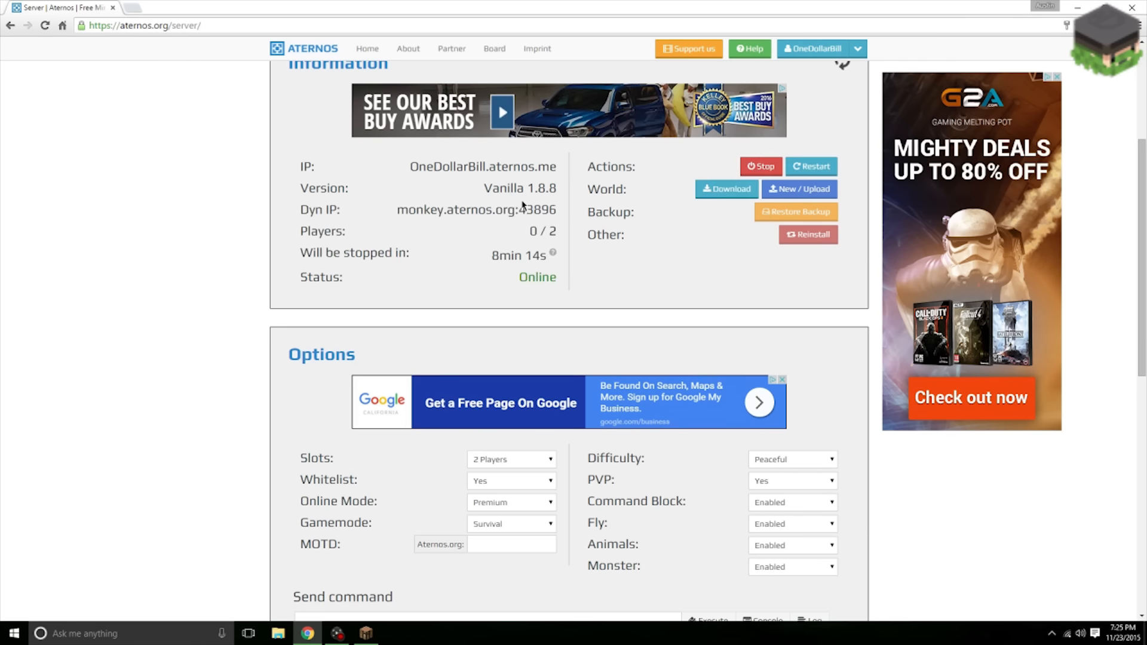
scroll("up", 3)
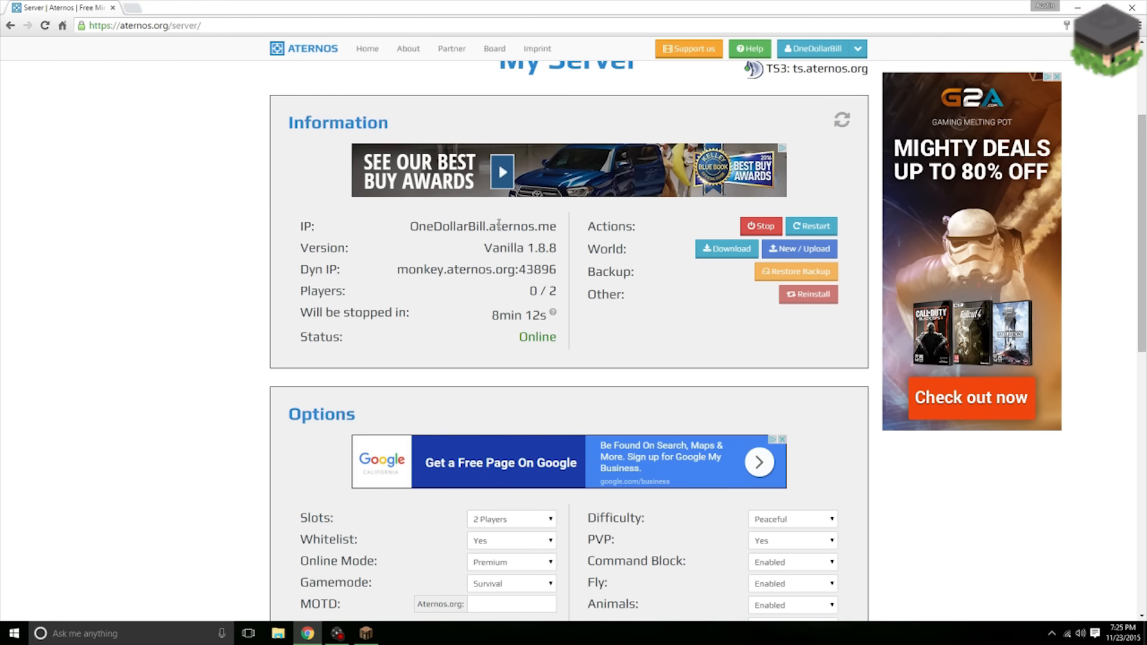
mouse_move(487, 321)
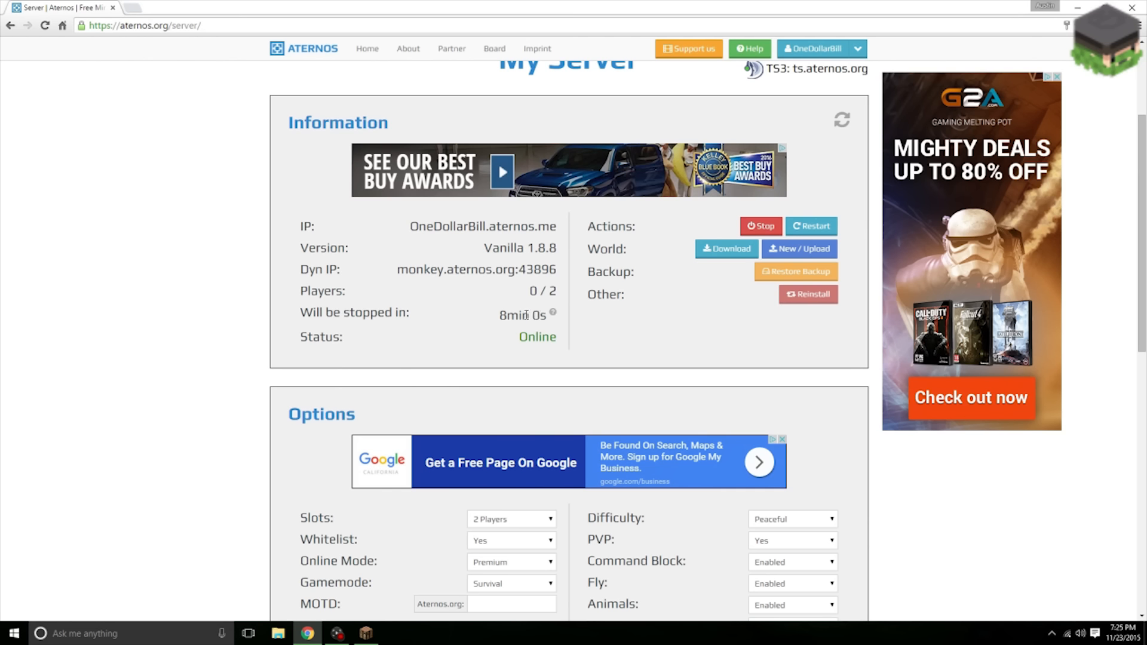
mouse_move(445, 262)
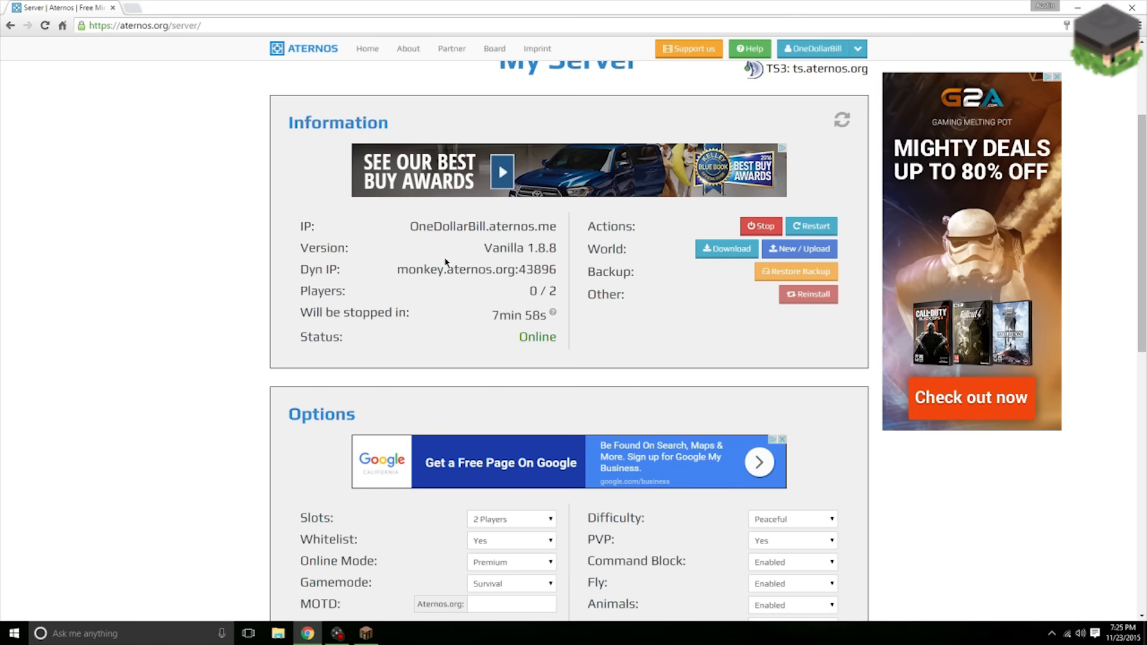
key("alt+tab")
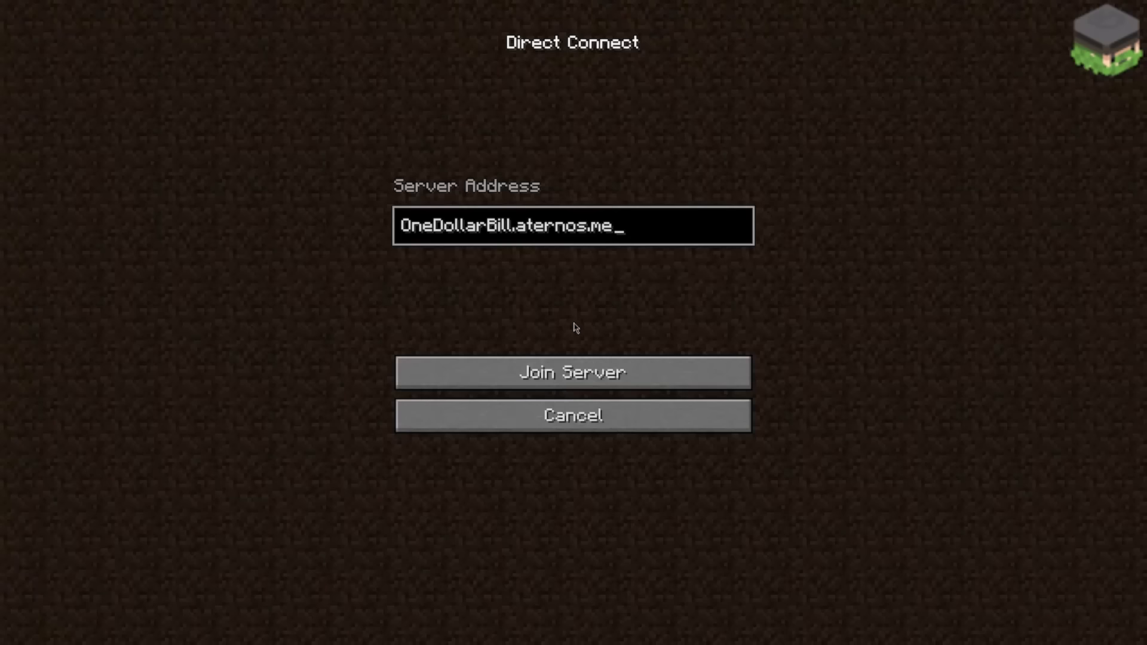
mouse_move(570, 375)
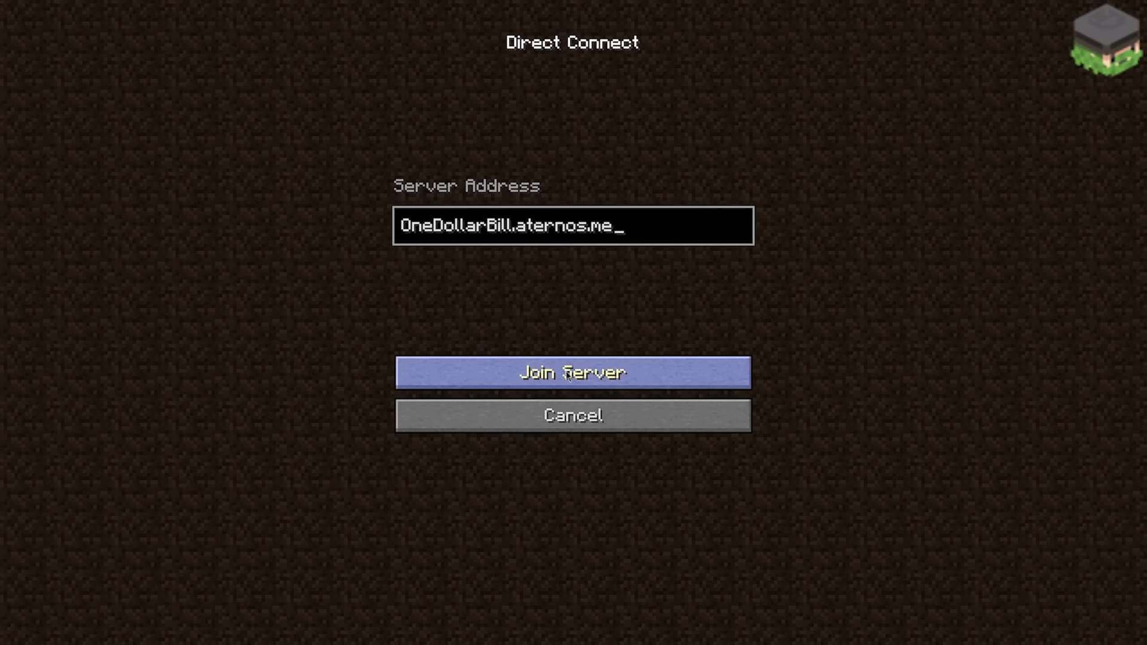
Join the Aternos server from Direct Connect using the entered server address
left_click(574, 373)
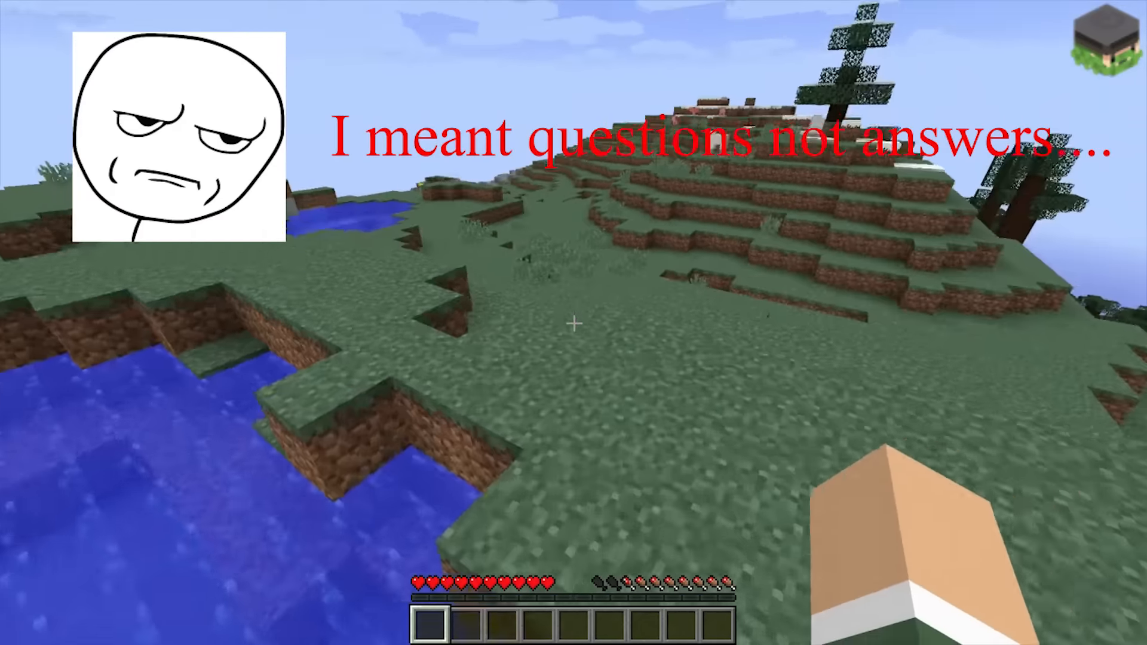
mouse_move(574, 324)
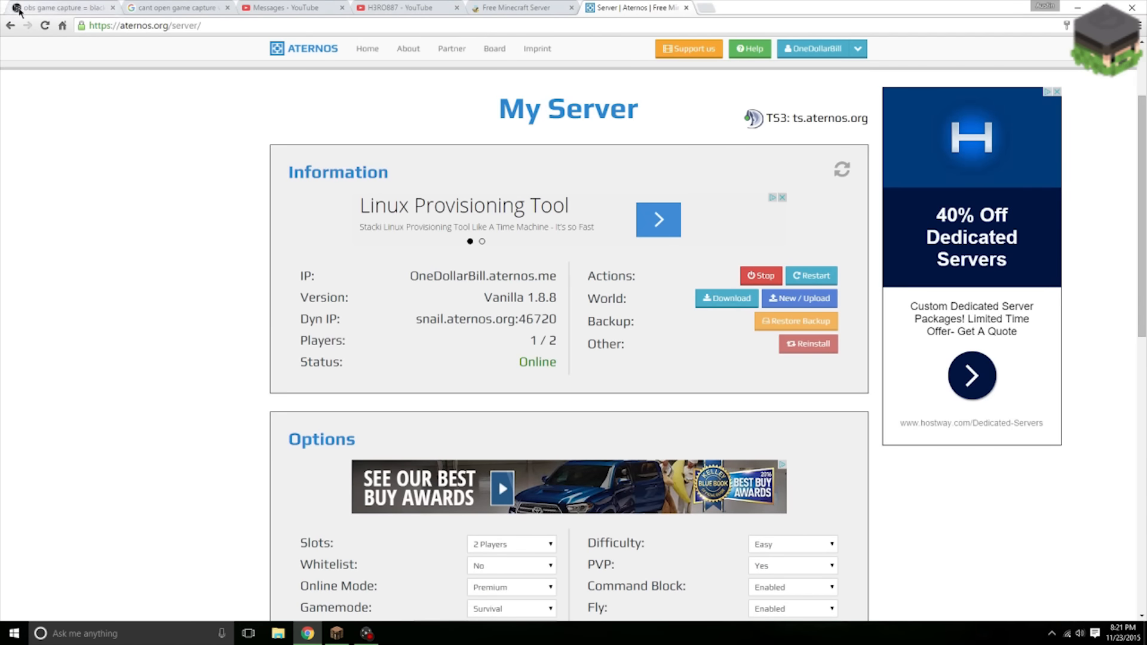
mouse_move(4, 8)
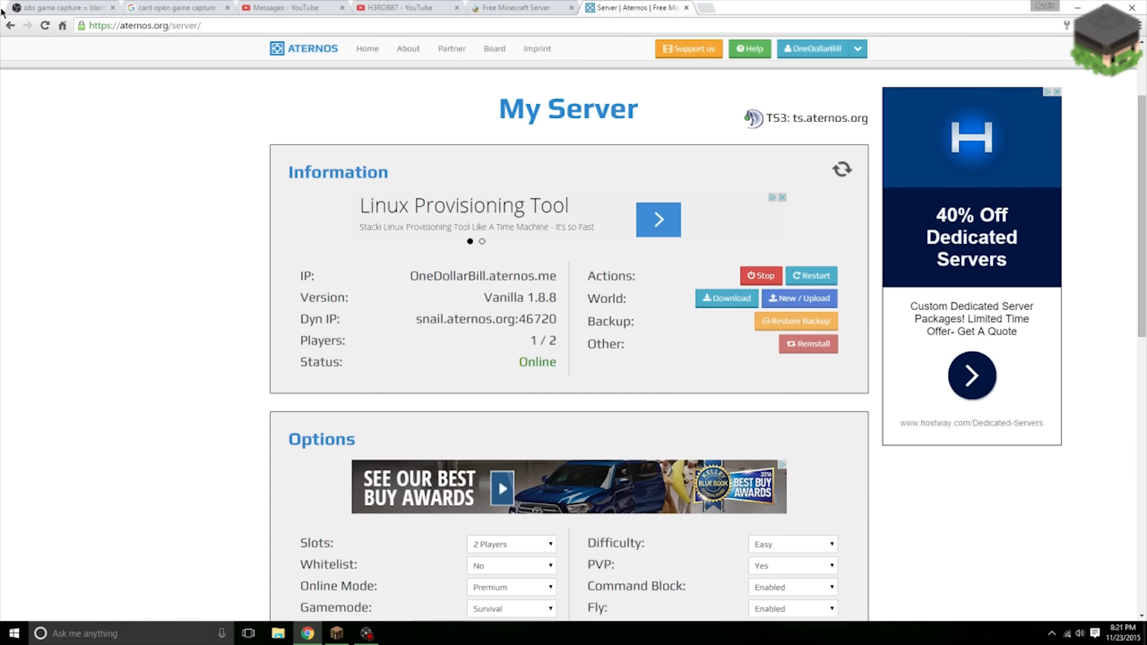
mouse_move(54, 7)
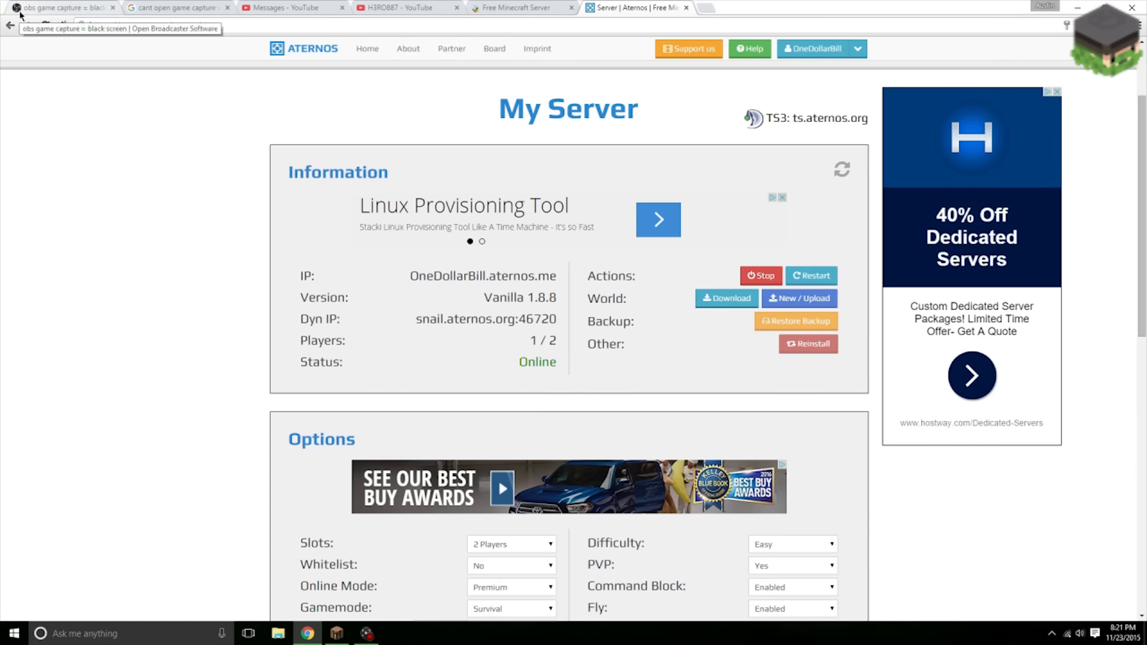